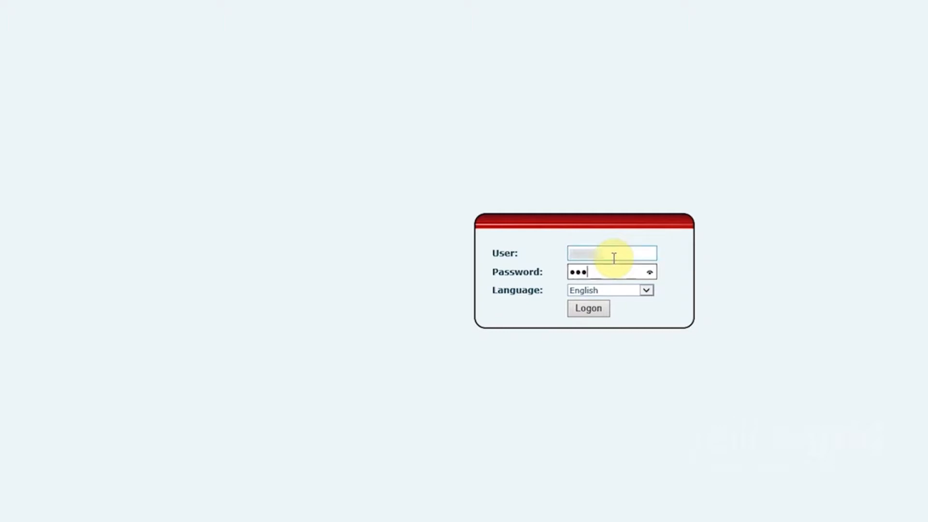
Log in to the Fanvil i30 and view the System Information page.
left_click(588, 309)
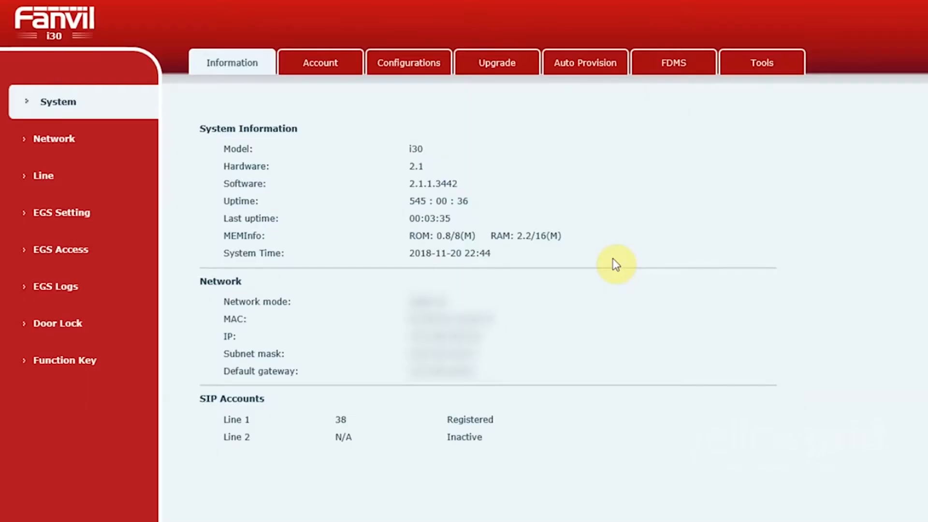
mouse_move(112, 108)
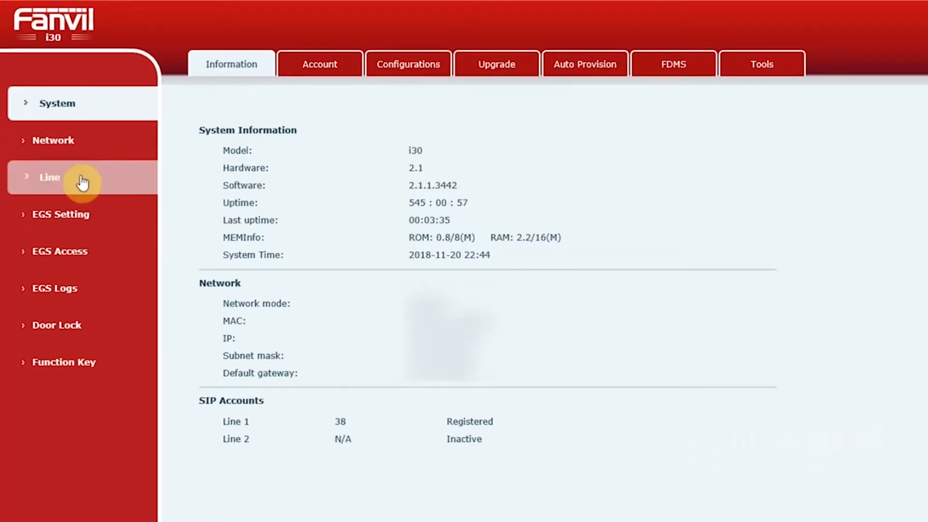
Review and apply the SIP 1 account settings so Line 1 registers.
left_click(49, 177)
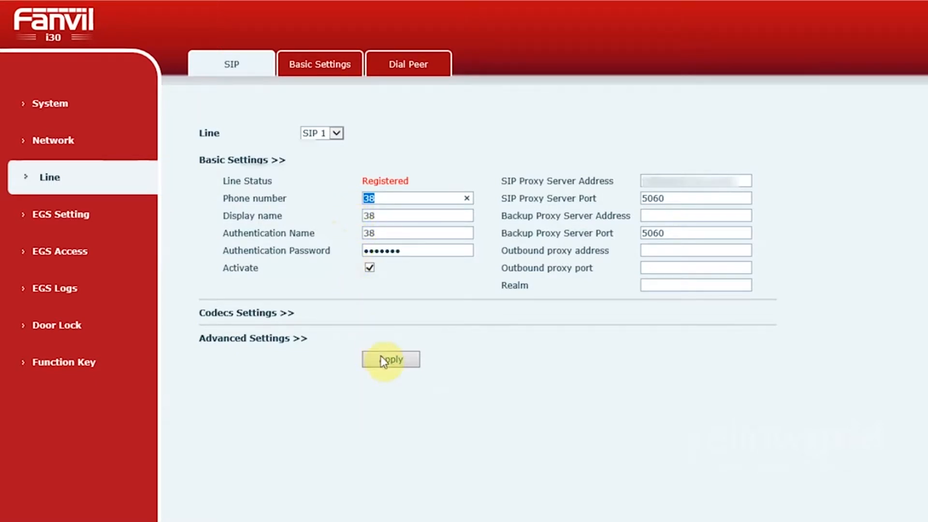
left_click(390, 359)
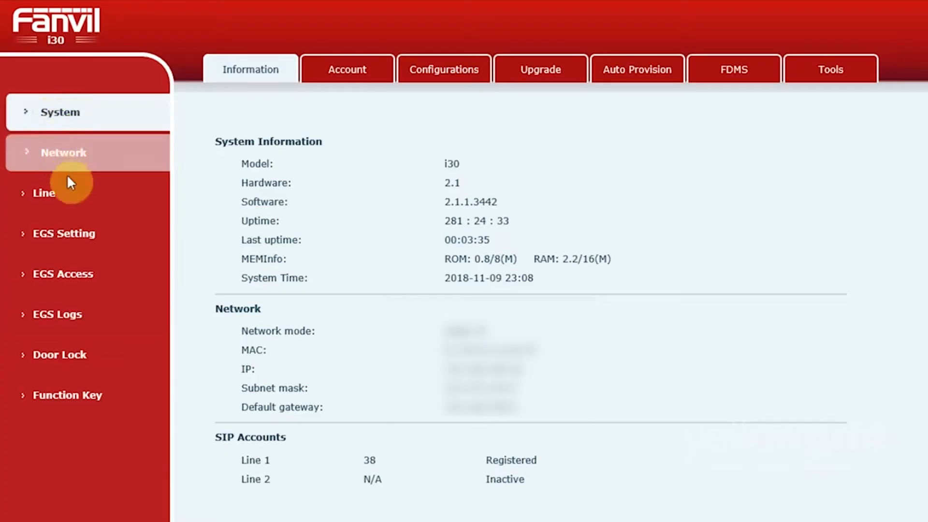
Set DSS Key 1 to Hot Key with number 98 and apply it.
left_click(75, 395)
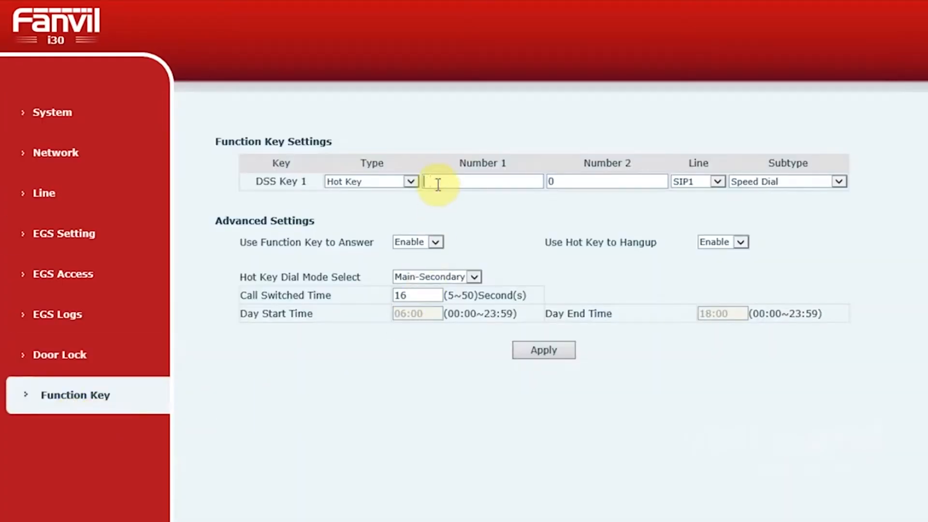
type("98")
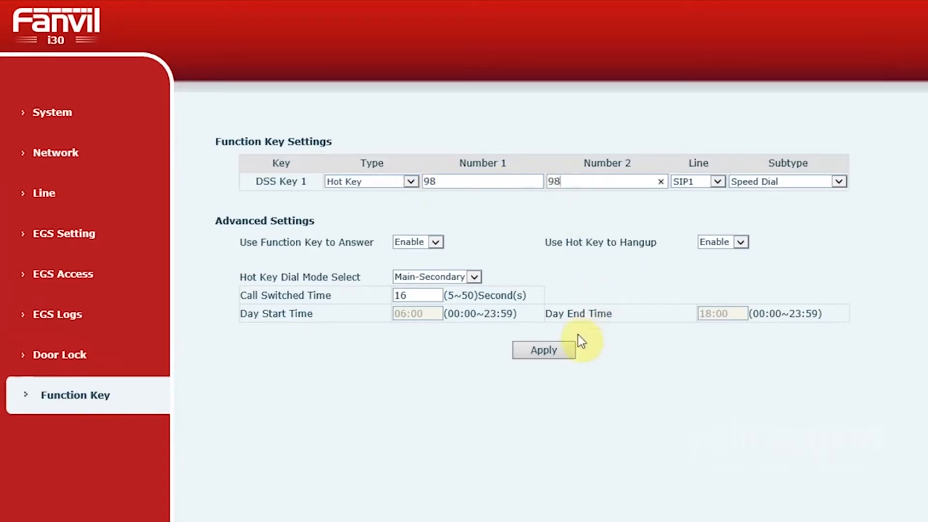
left_click(542, 350)
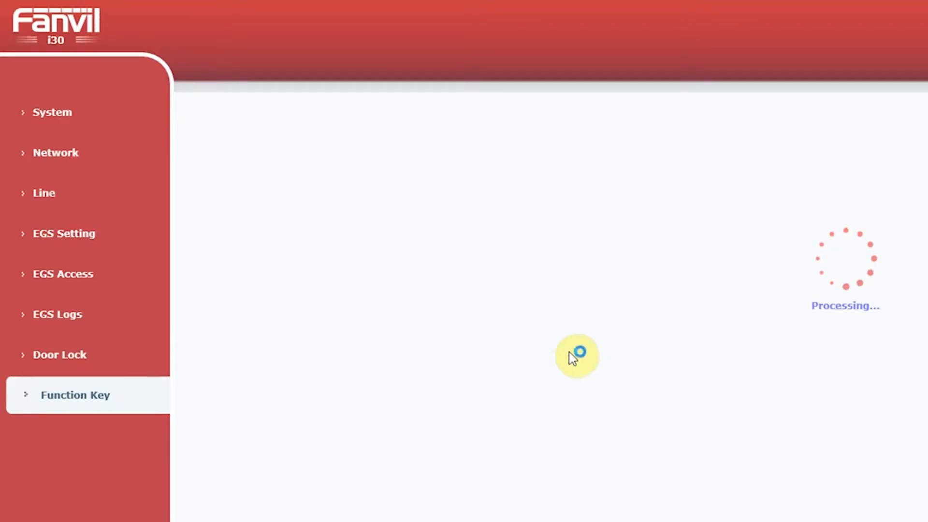
left_click(60, 112)
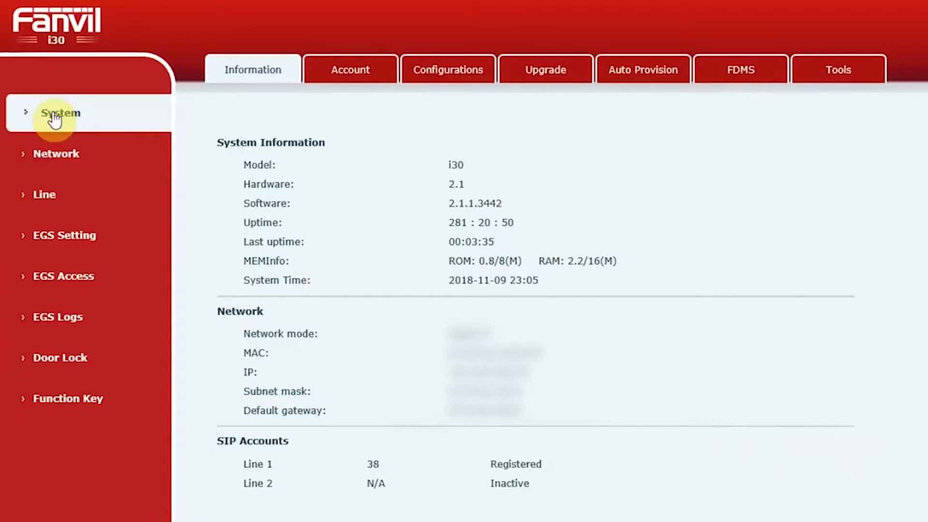
mouse_move(64, 235)
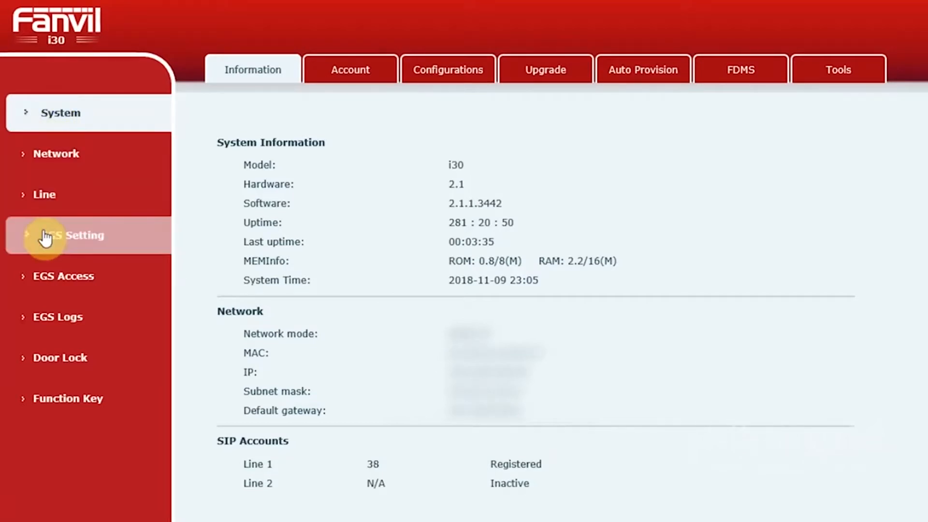
left_click(72, 235)
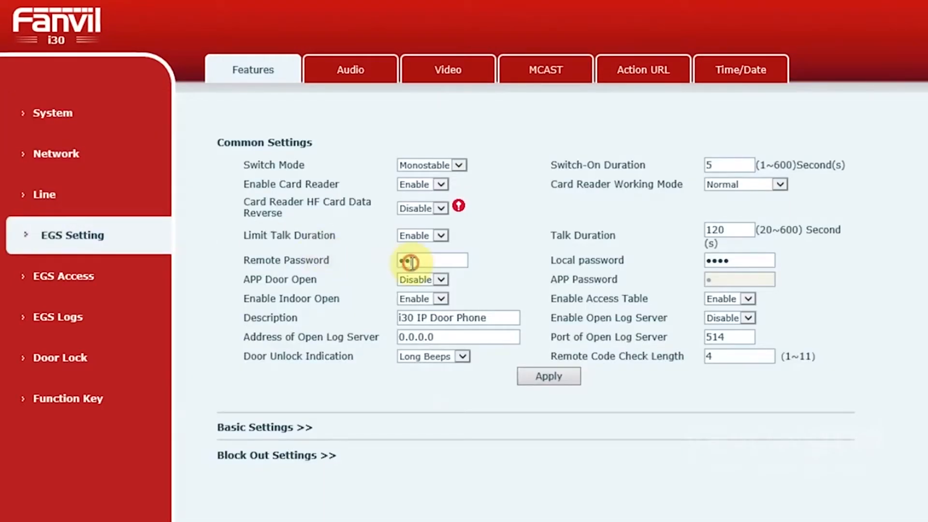
type("55")
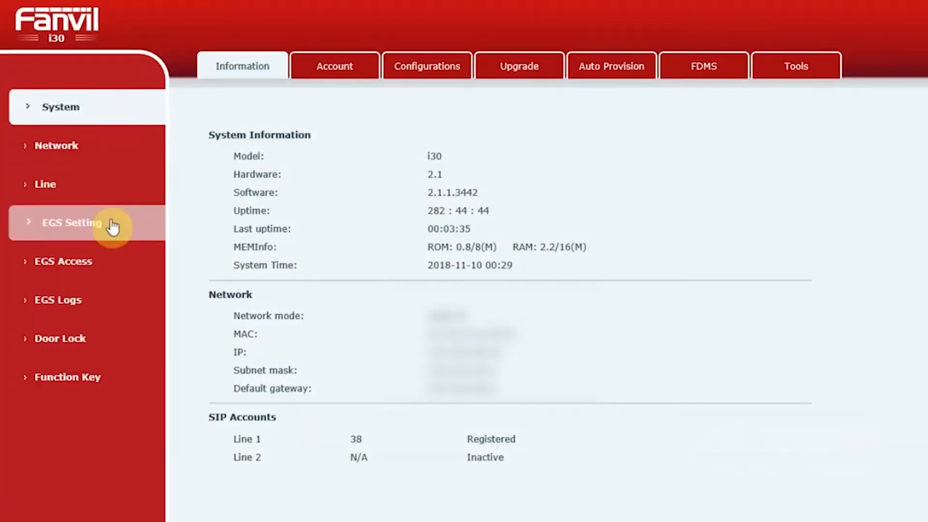
Switch Card Reader Working Mode to Card Issuing and apply the change.
left_click(72, 223)
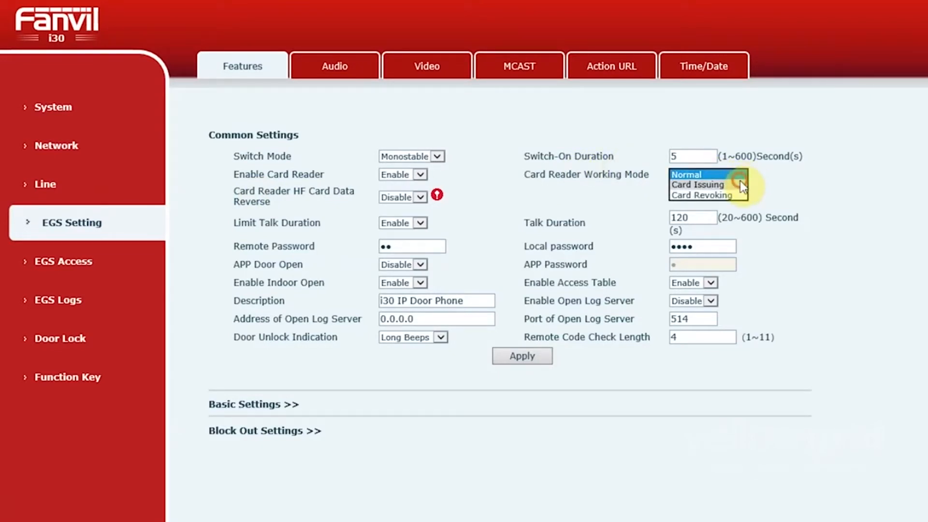
left_click(697, 184)
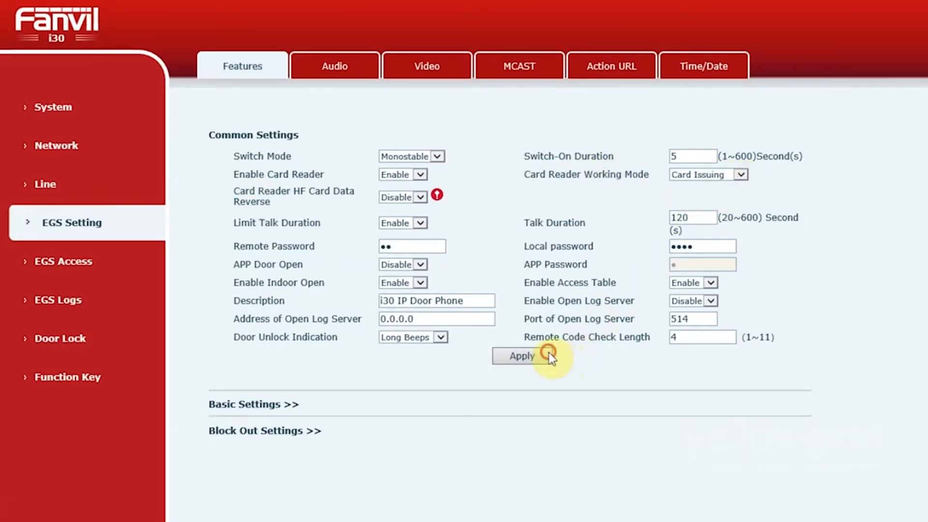
left_click(521, 356)
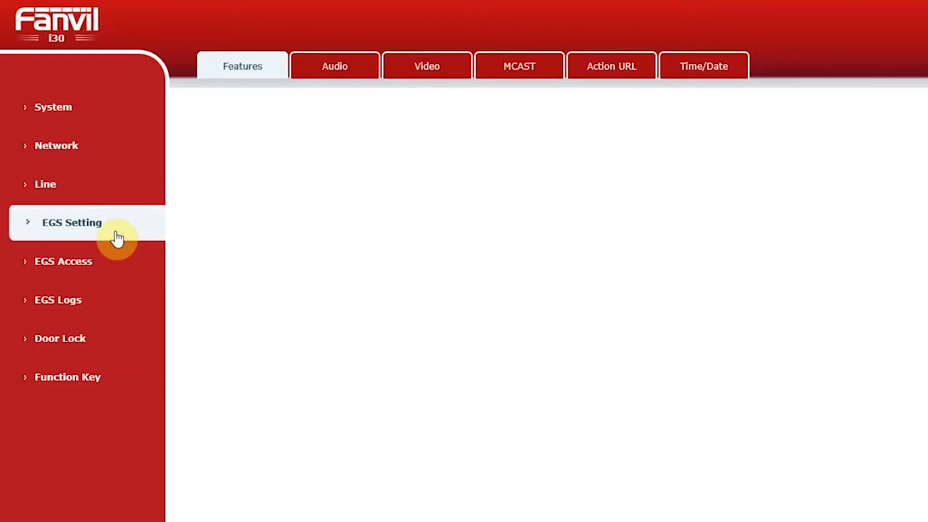
Add an EGS Access rule named 'your name here' for the selected card ID.
left_click(63, 261)
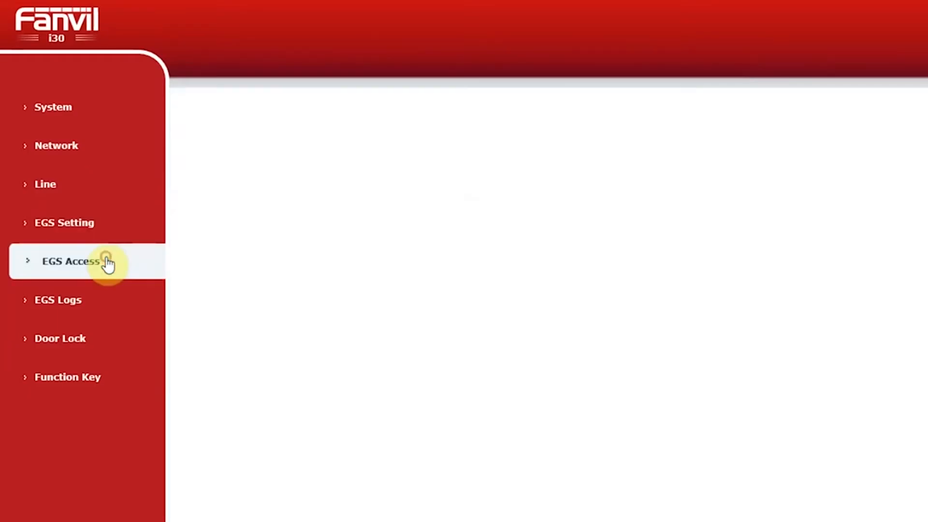
left_click(70, 261)
type("your n")
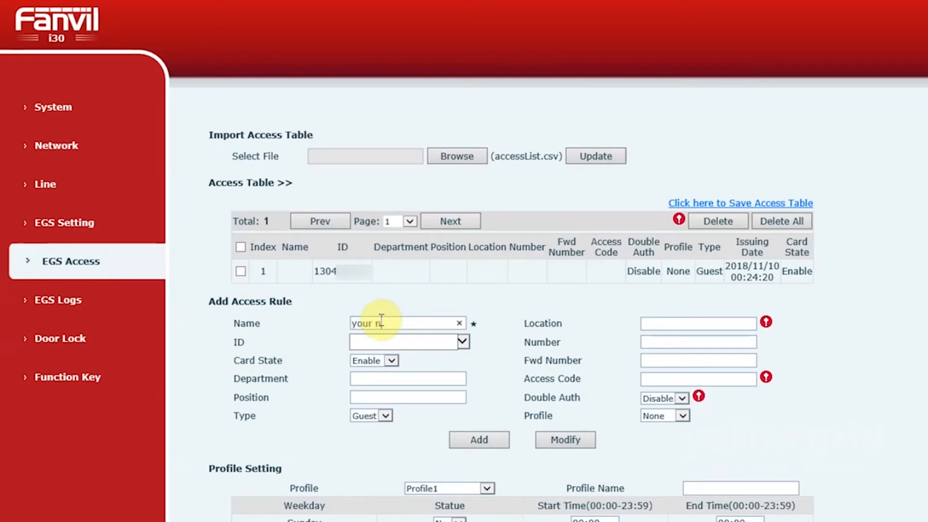
type("ame her")
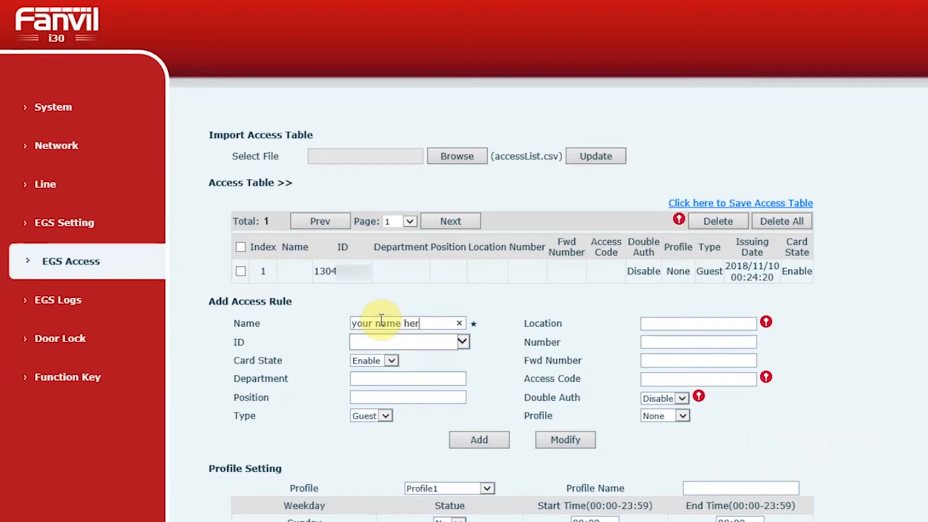
left_click(463, 342)
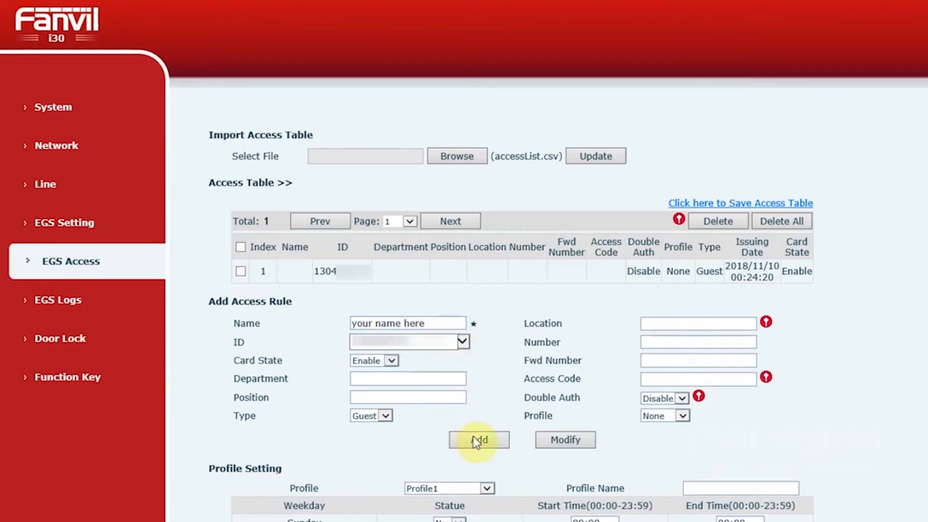
left_click(478, 440)
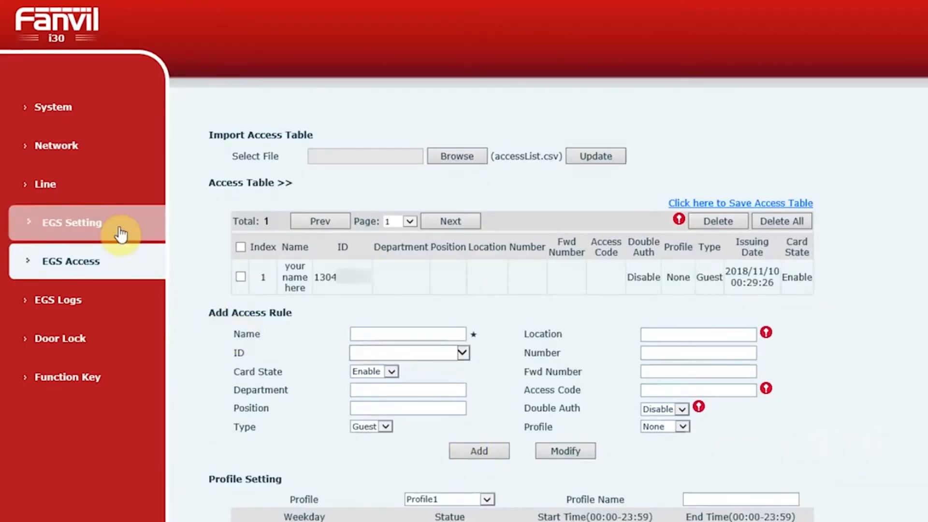
left_click(72, 222)
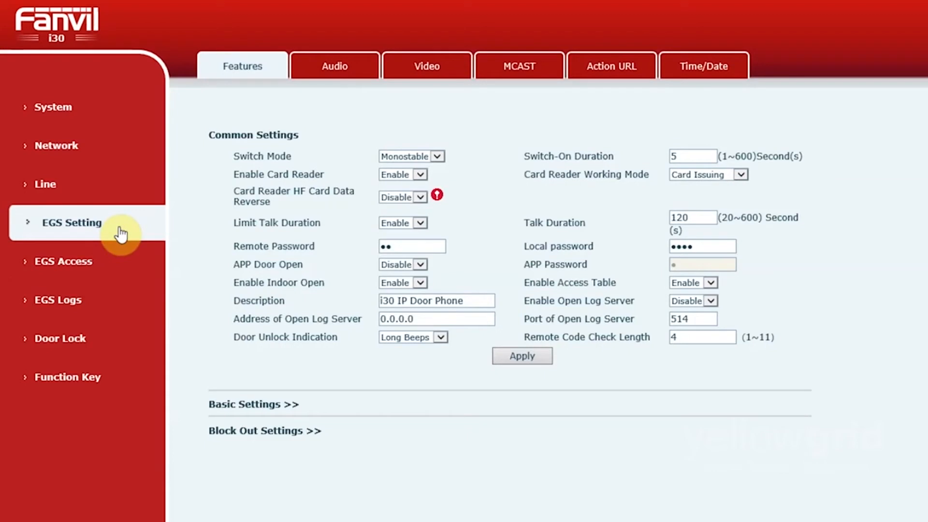